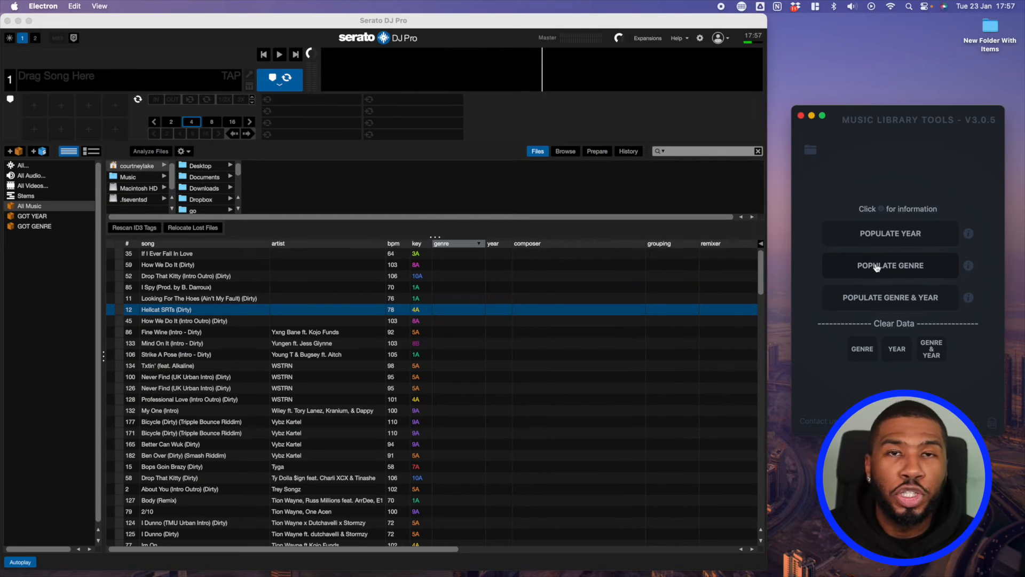
{"action": "mouse_move", "coordinate": [824, 249]}
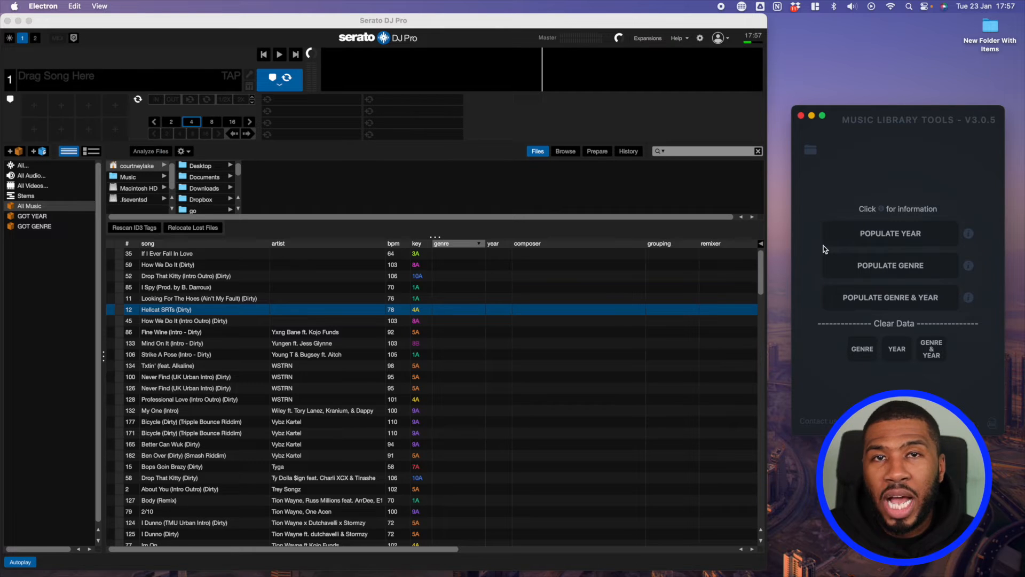
{"action": "mouse_move", "coordinate": [507, 366]}
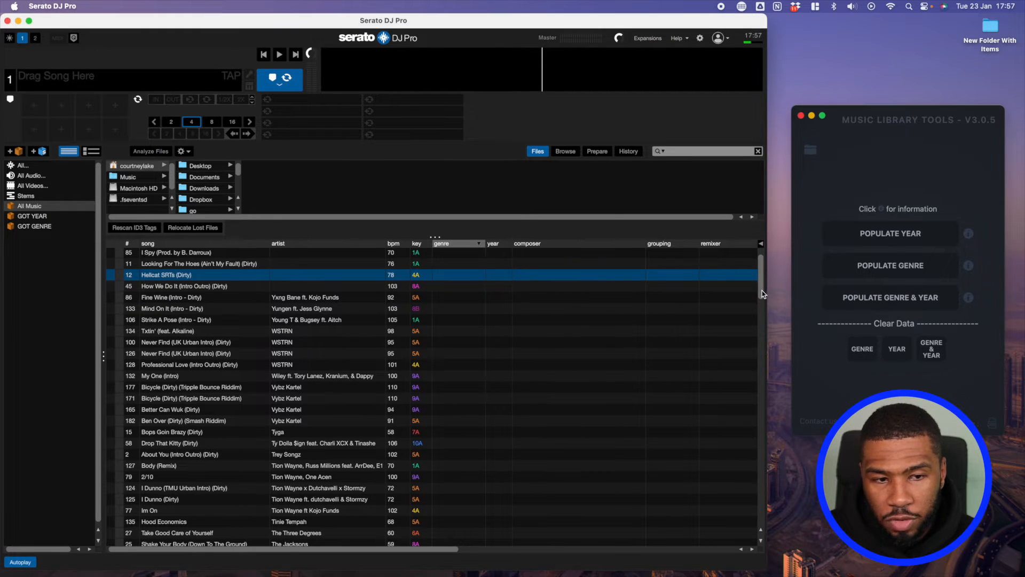
Start Populate Year and confirm it in the Confirm dialog to reach folder selection
{"action": "scroll", "scroll_direction": "down", "scroll_amount": 3}
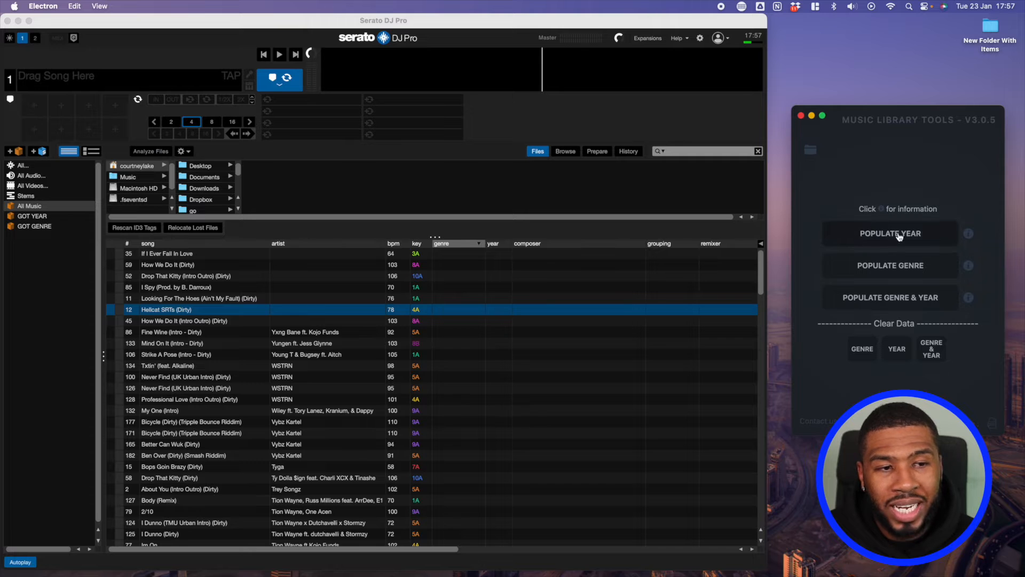
{"action": "left_click", "coordinate": [890, 232]}
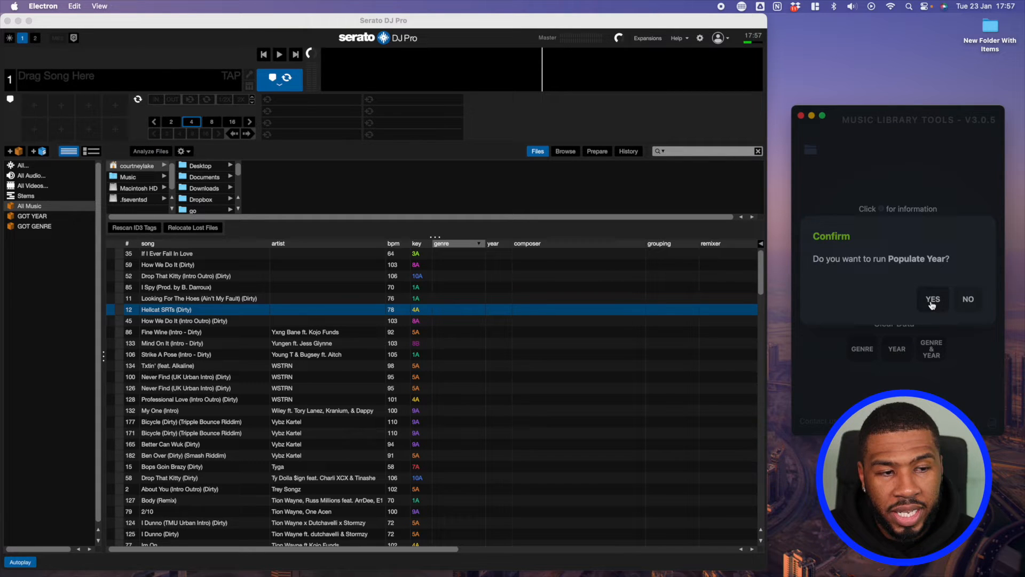
{"action": "left_click", "coordinate": [932, 299]}
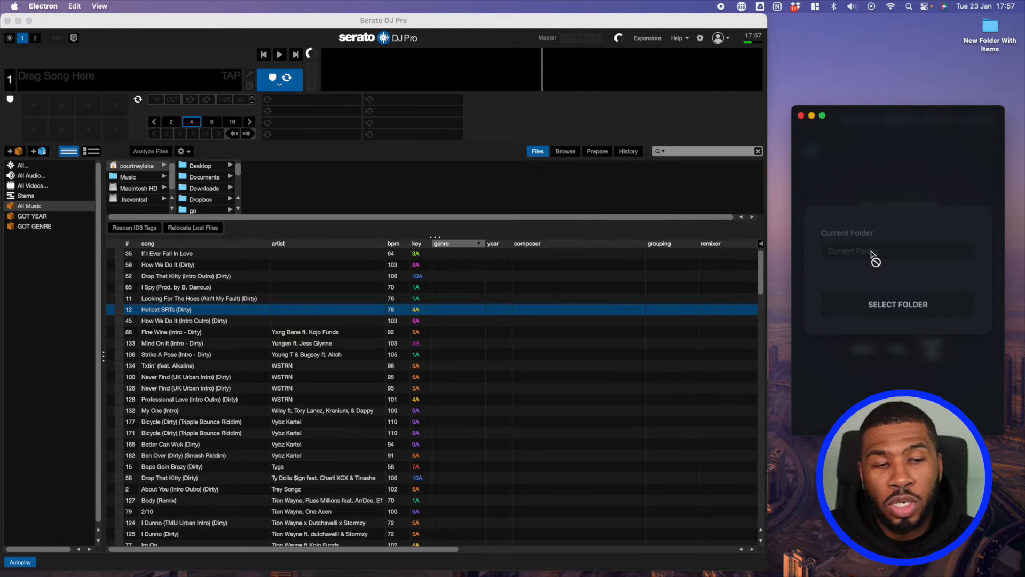
{"action": "mouse_move", "coordinate": [897, 304]}
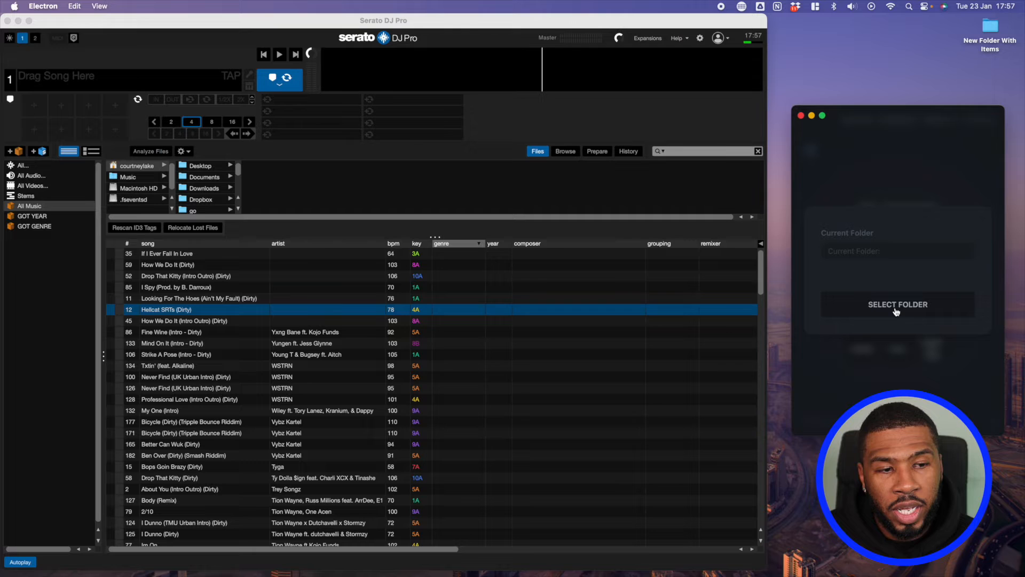
Choose the All Music folder as the target for Populate Year
{"action": "left_click", "coordinate": [898, 305]}
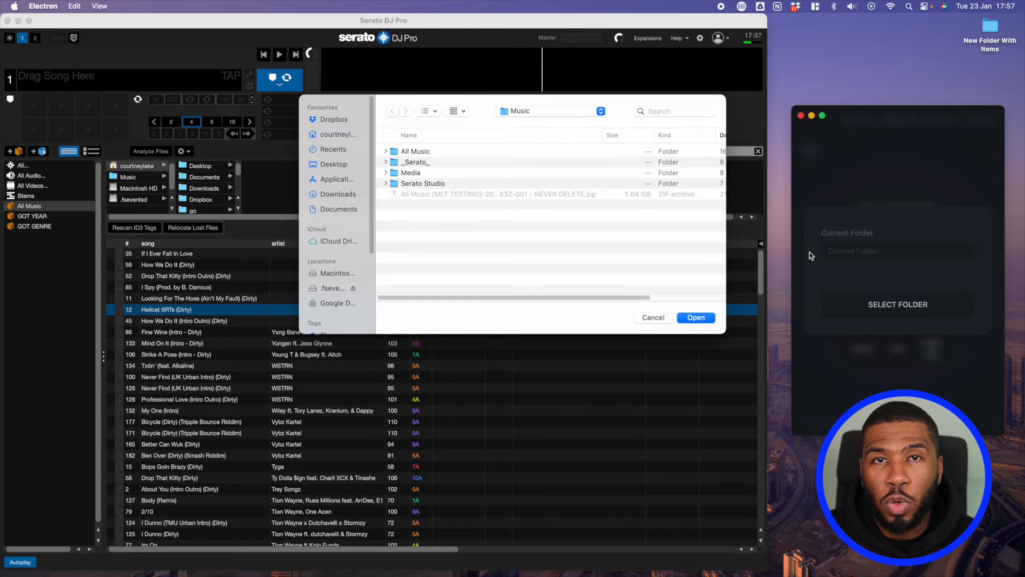
{"action": "mouse_move", "coordinate": [442, 158]}
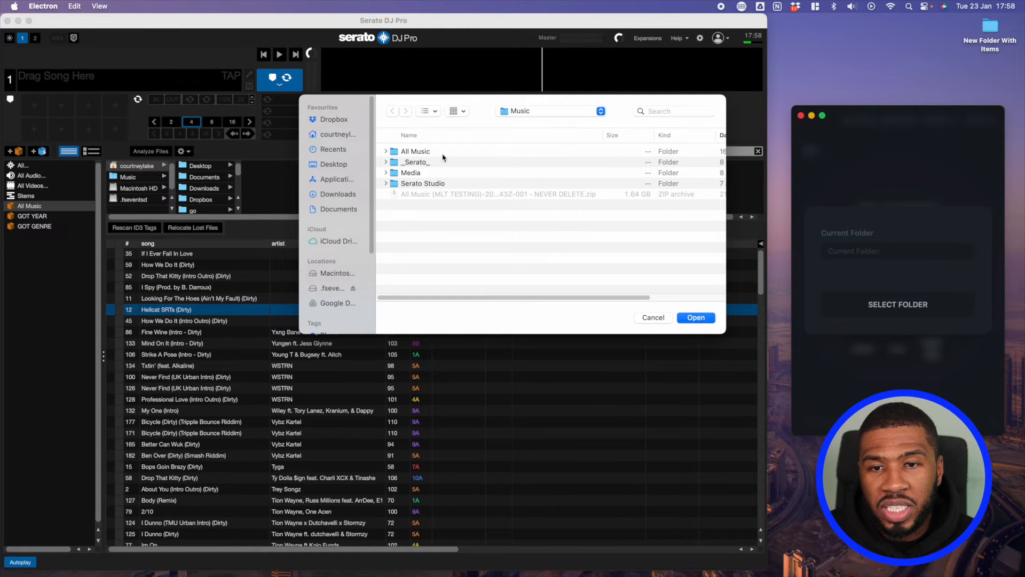
{"action": "left_click", "coordinate": [416, 151]}
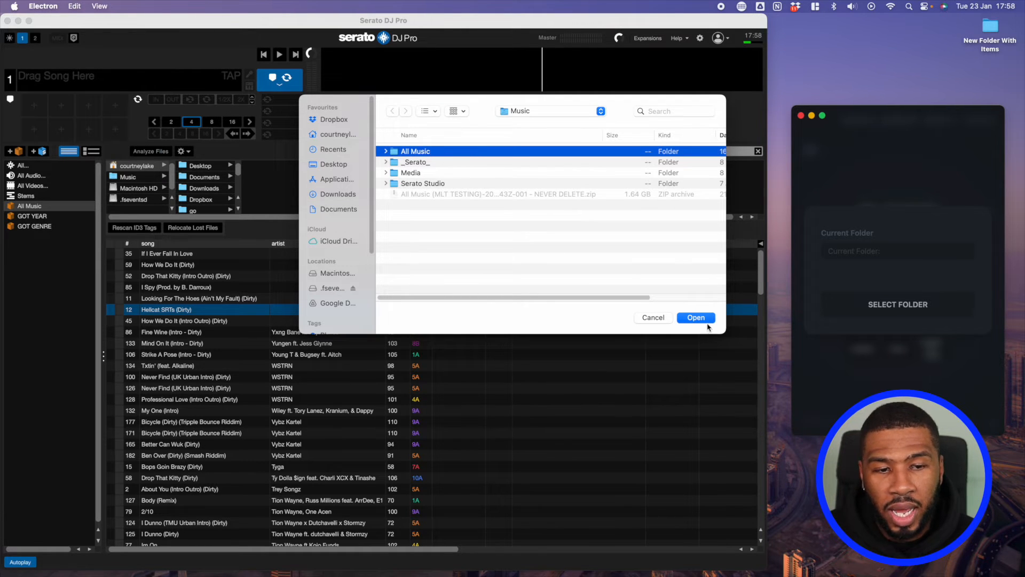
{"action": "left_click", "coordinate": [695, 317]}
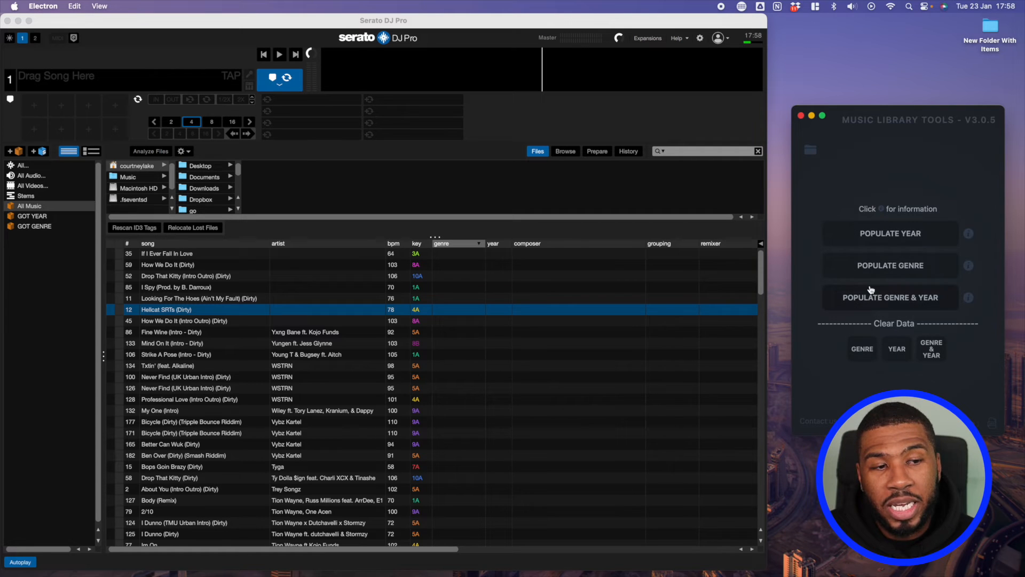
Run Populate Year on All Music, confirm with Yes, and dismiss the Success report
{"action": "left_click", "coordinate": [890, 234]}
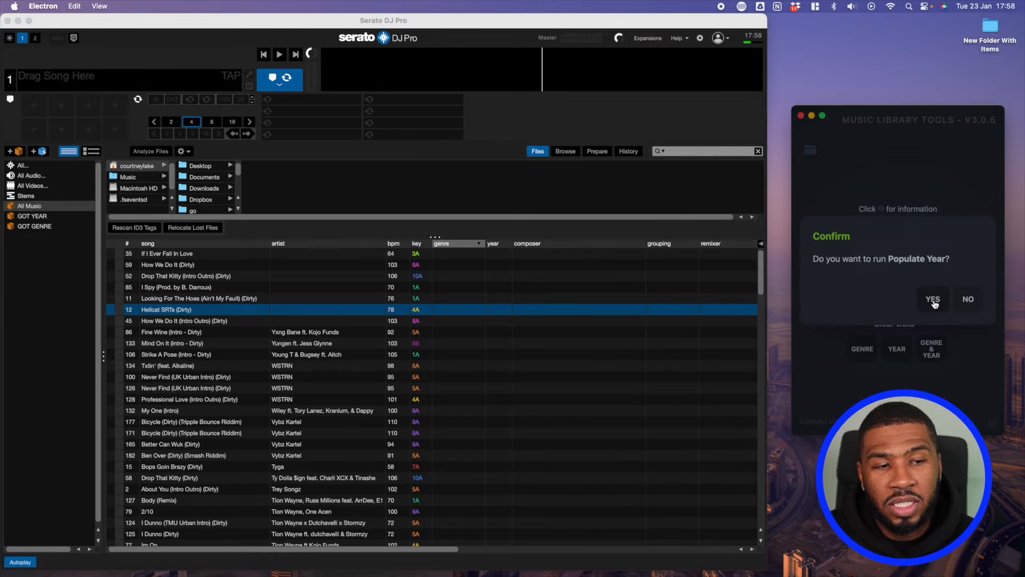
{"action": "left_click", "coordinate": [933, 300]}
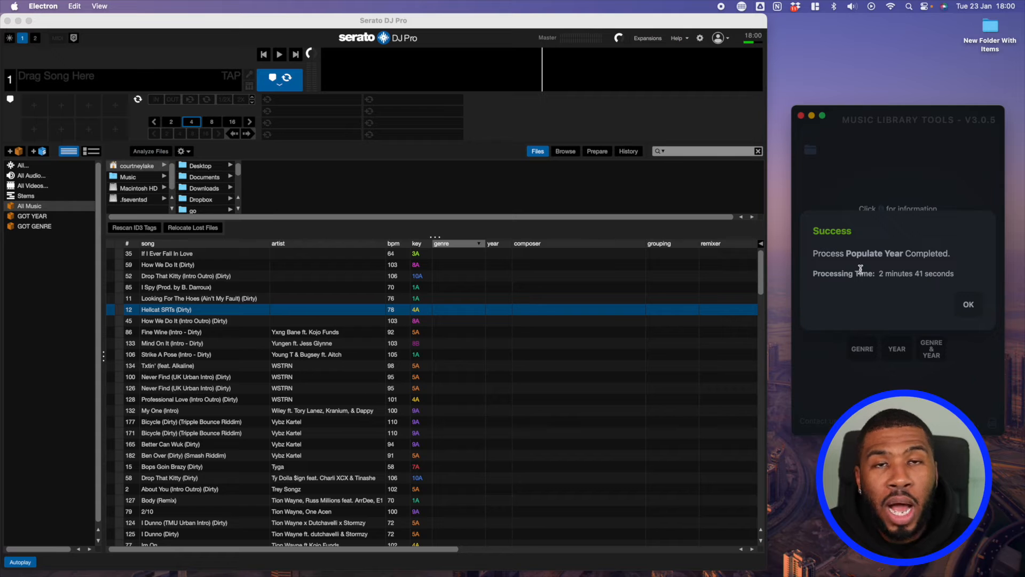
{"action": "left_click", "coordinate": [968, 305]}
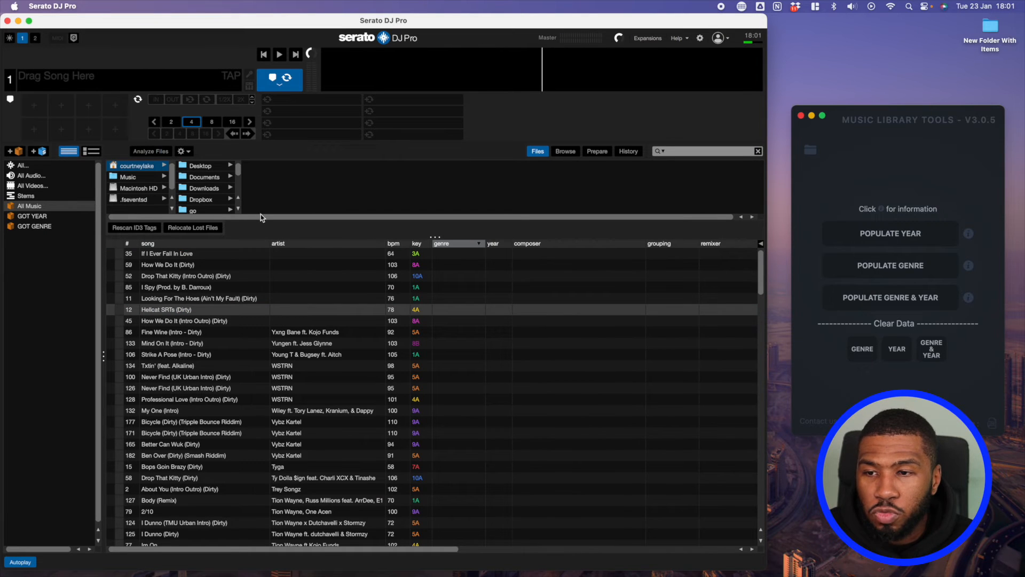
Rescan ID3 Tags in Serato DJ Pro and check the year column now shows release years
{"action": "left_click", "coordinate": [135, 228]}
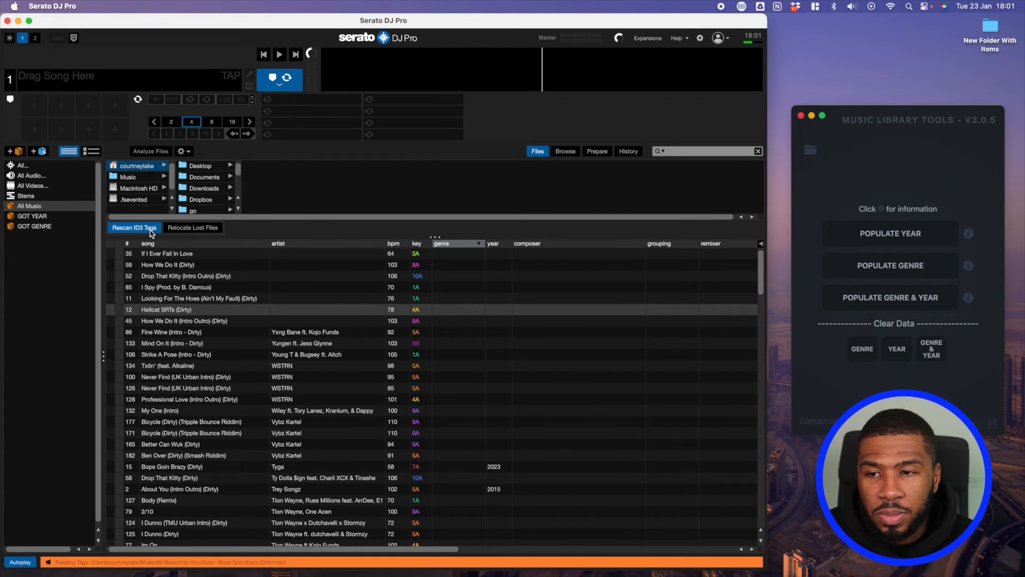
{"action": "left_click", "coordinate": [890, 233]}
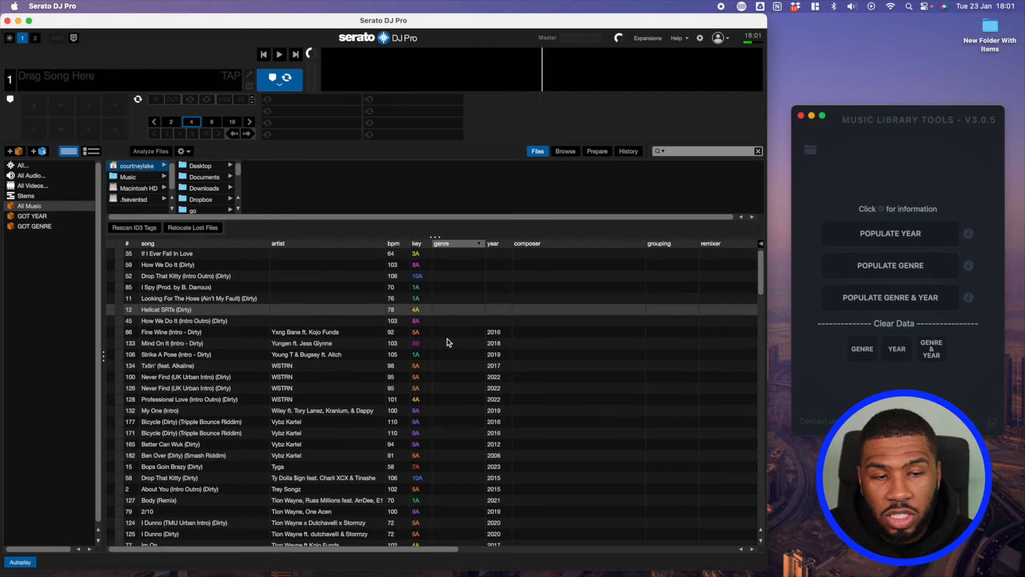
{"action": "scroll", "scroll_direction": "down", "scroll_amount": 3}
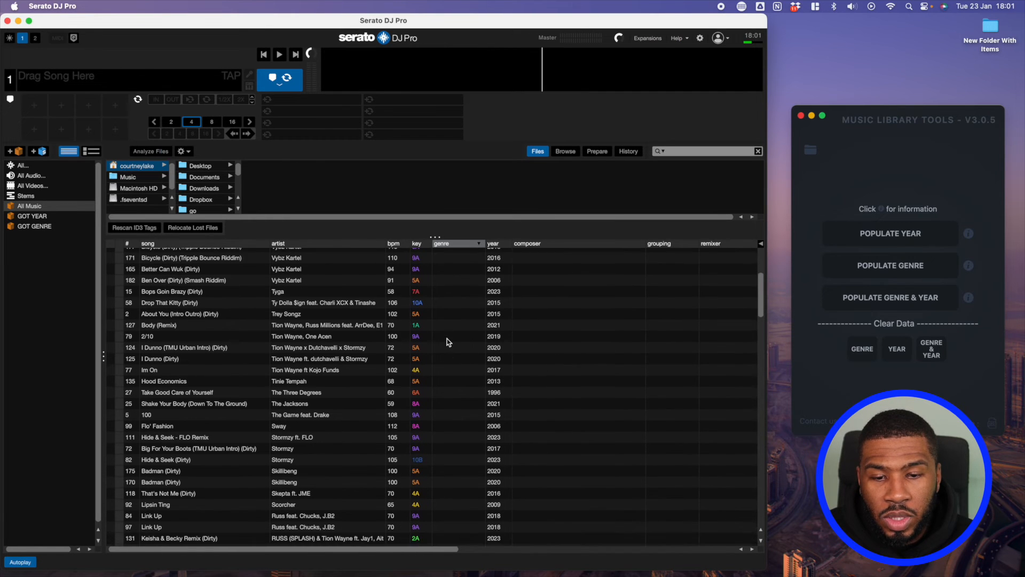